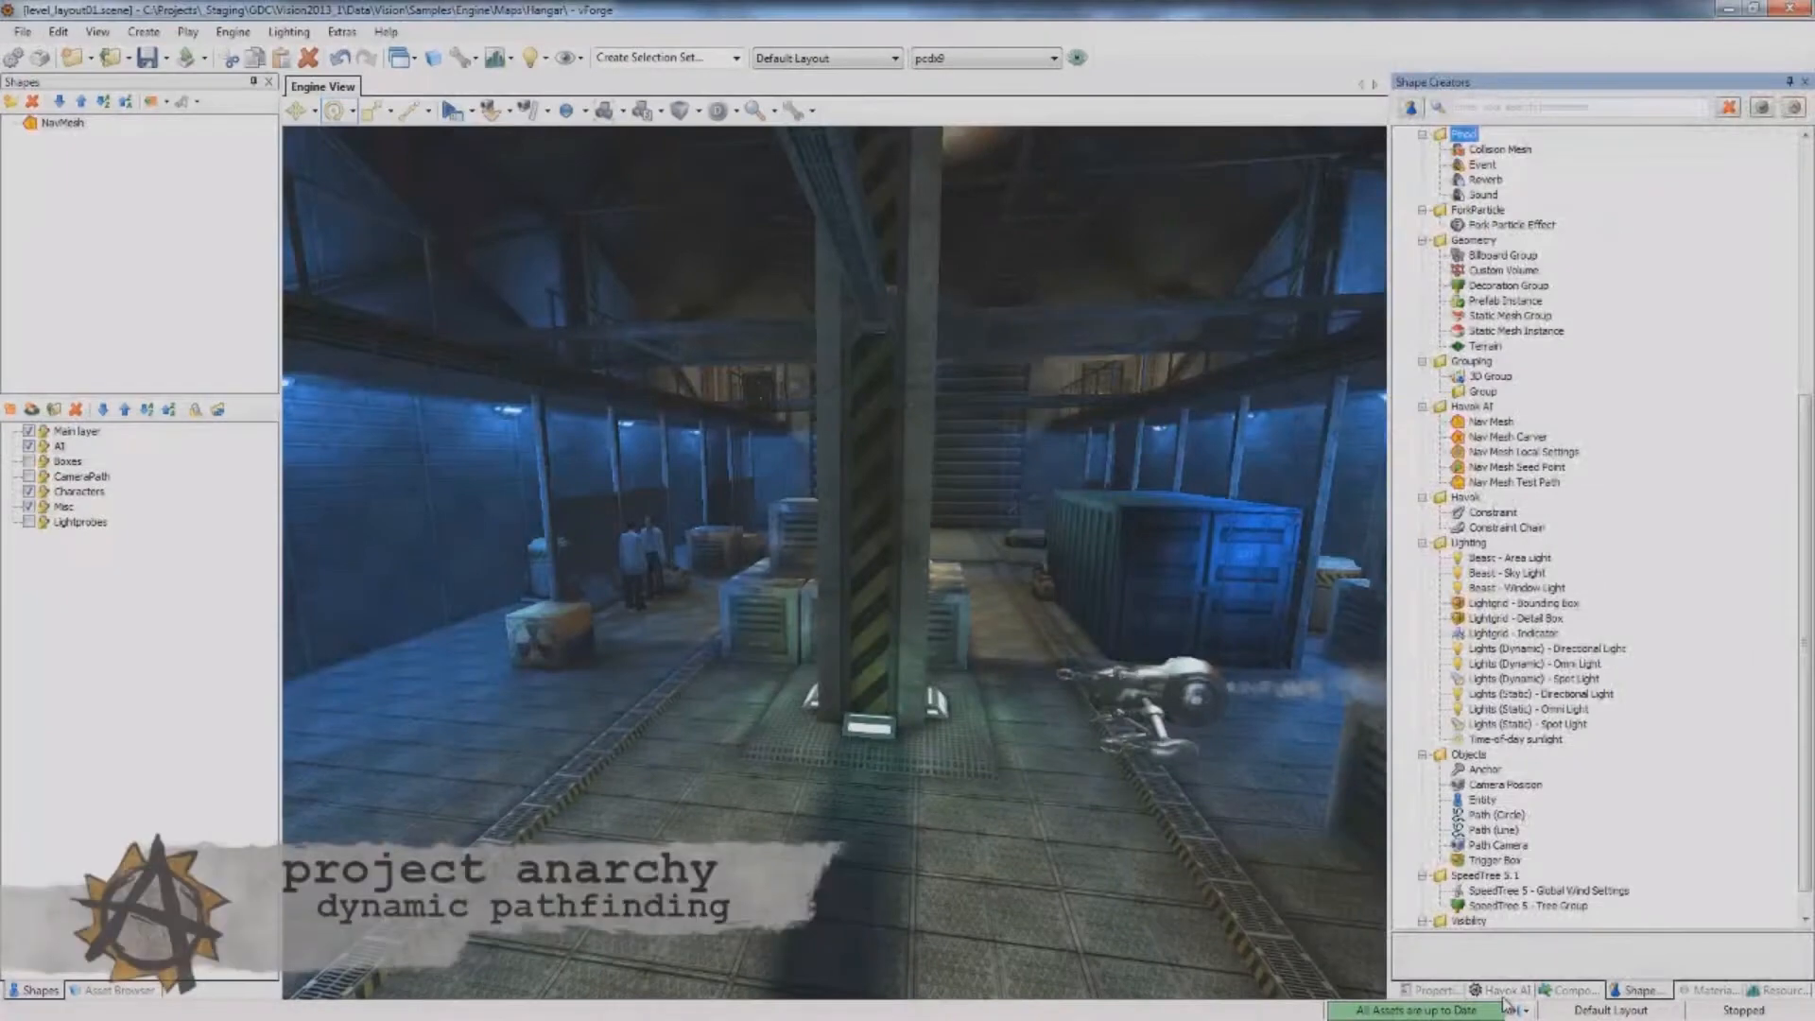
Scroll the Facebook feed past IGN's Lumberyard intro video to The Verge's free triple-A engine story
{"action": "left_click", "coordinate": [1504, 990]}
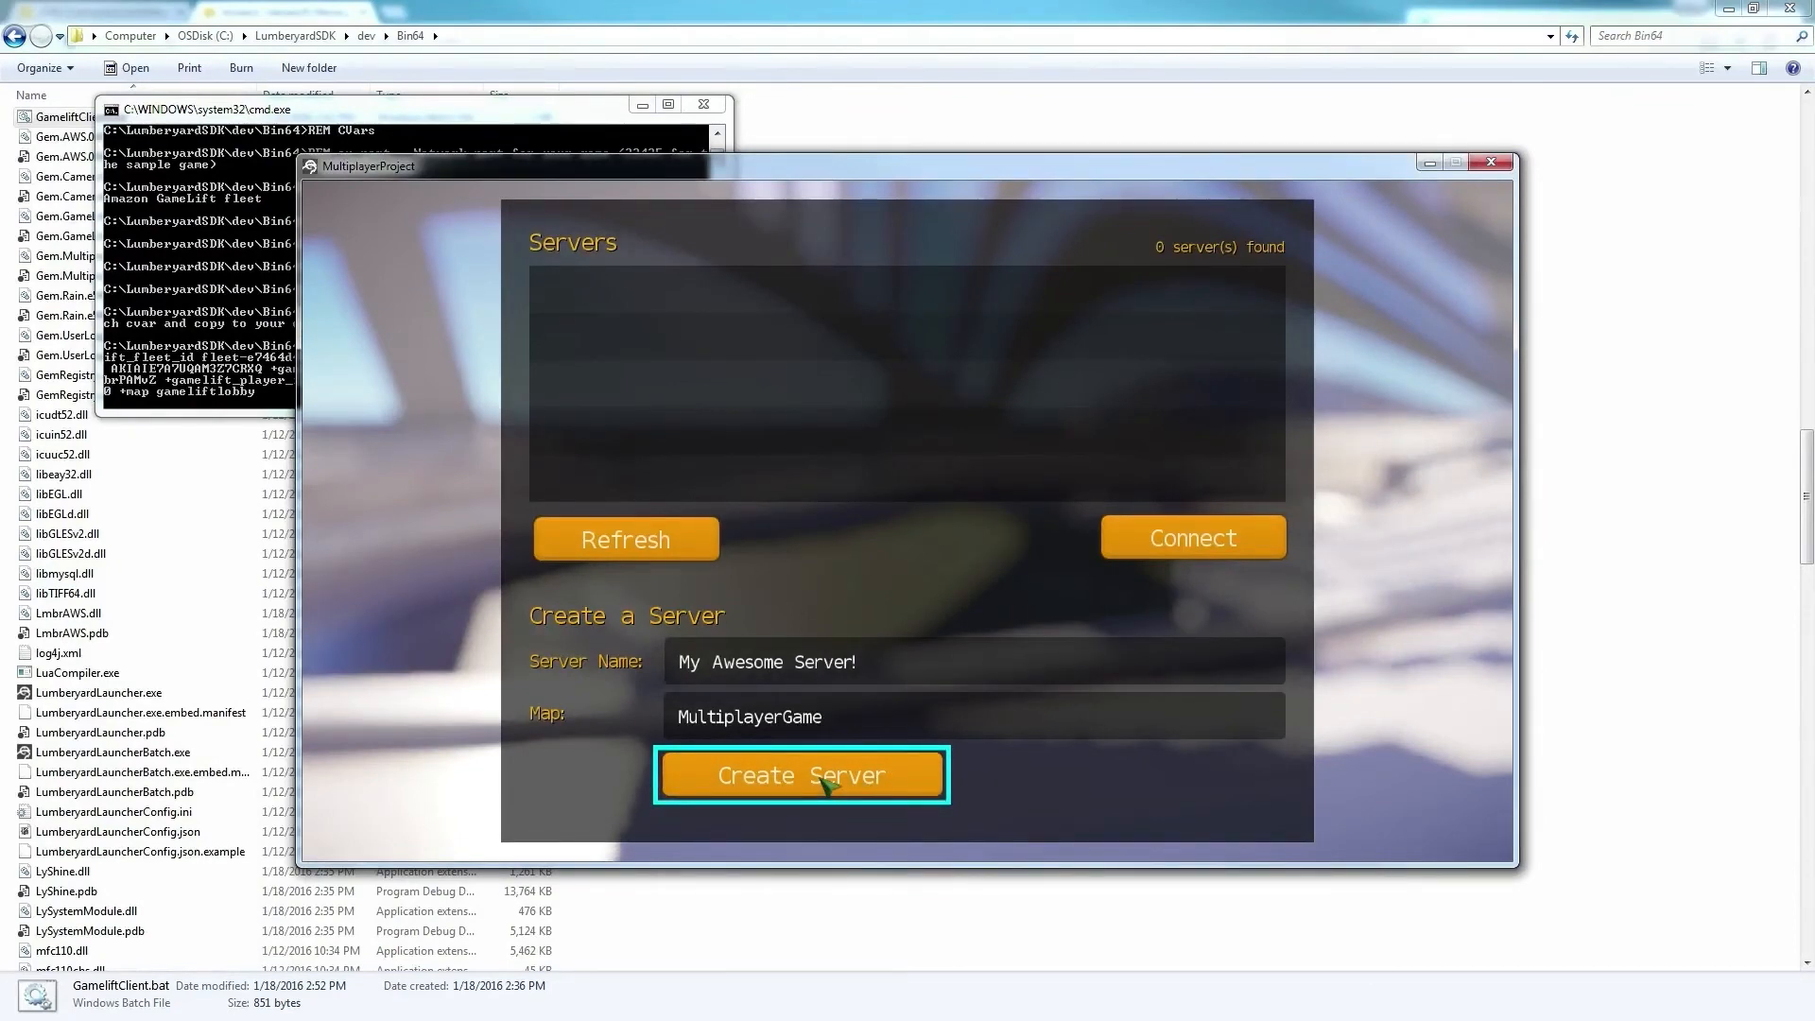
{"action": "left_click", "coordinate": [800, 775]}
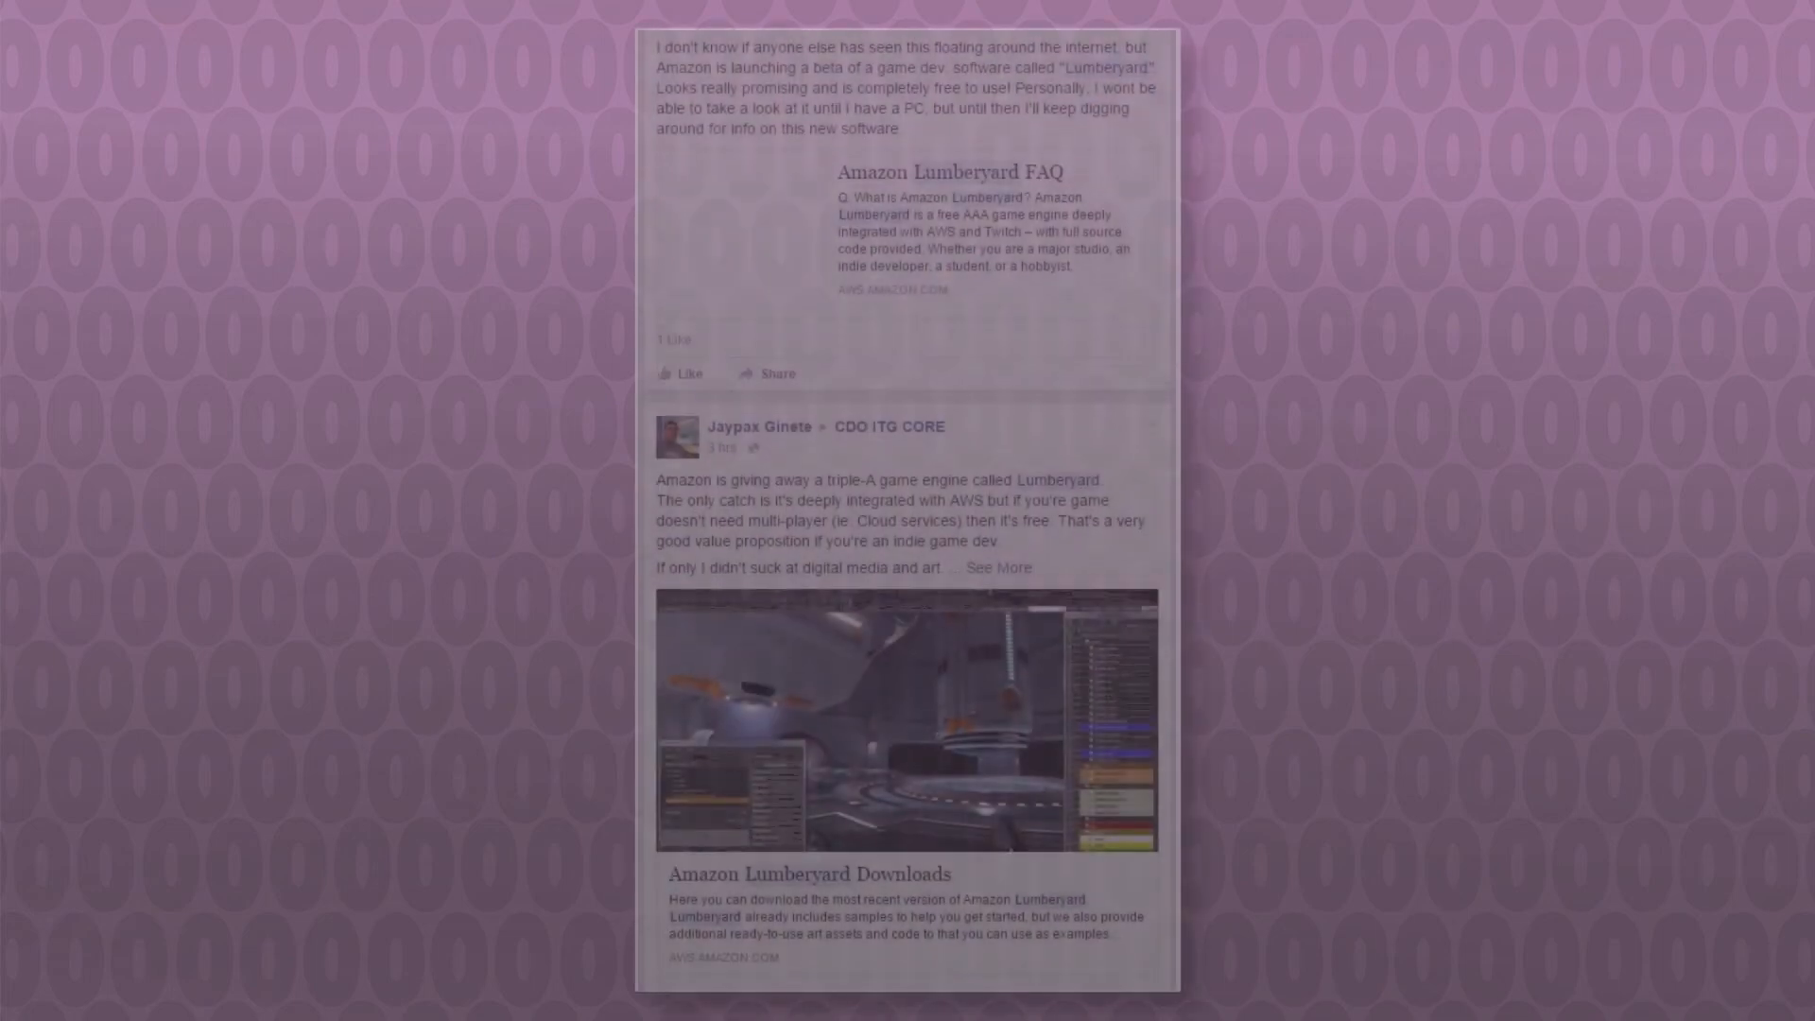
{"action": "scroll", "scroll_direction": "down", "scroll_amount": 3}
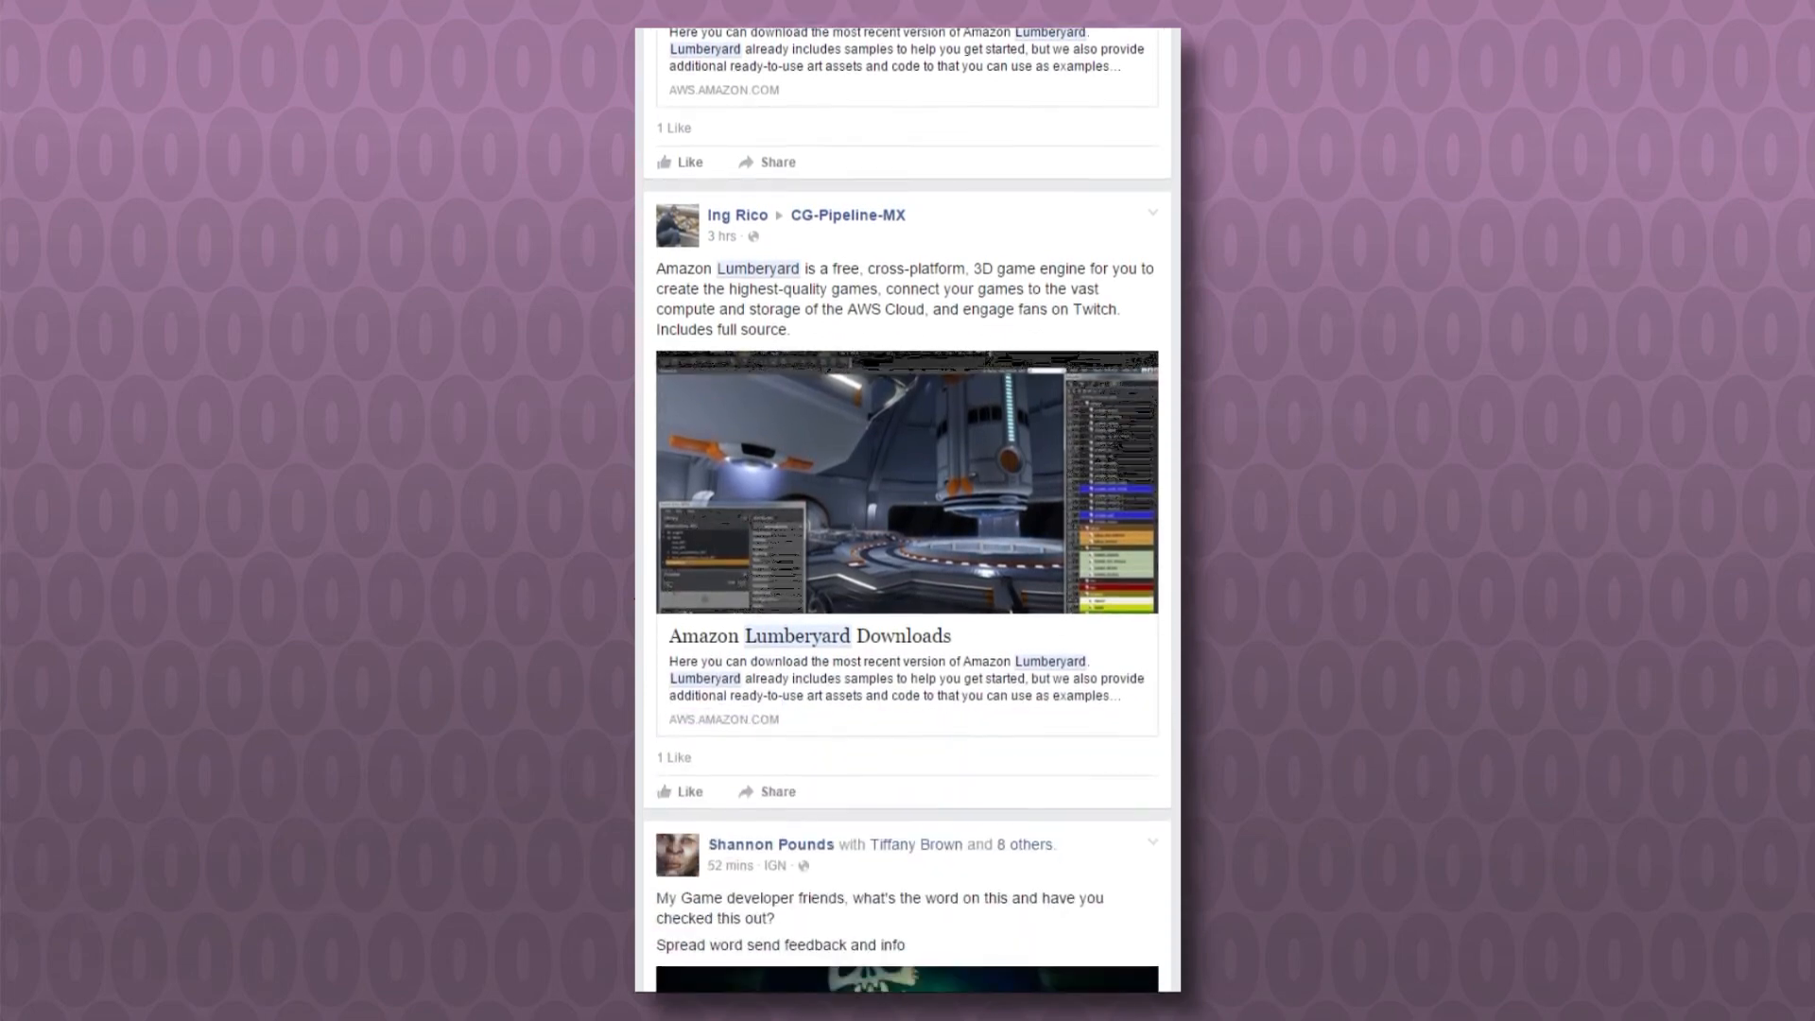
{"action": "scroll", "scroll_direction": "down", "scroll_amount": 3}
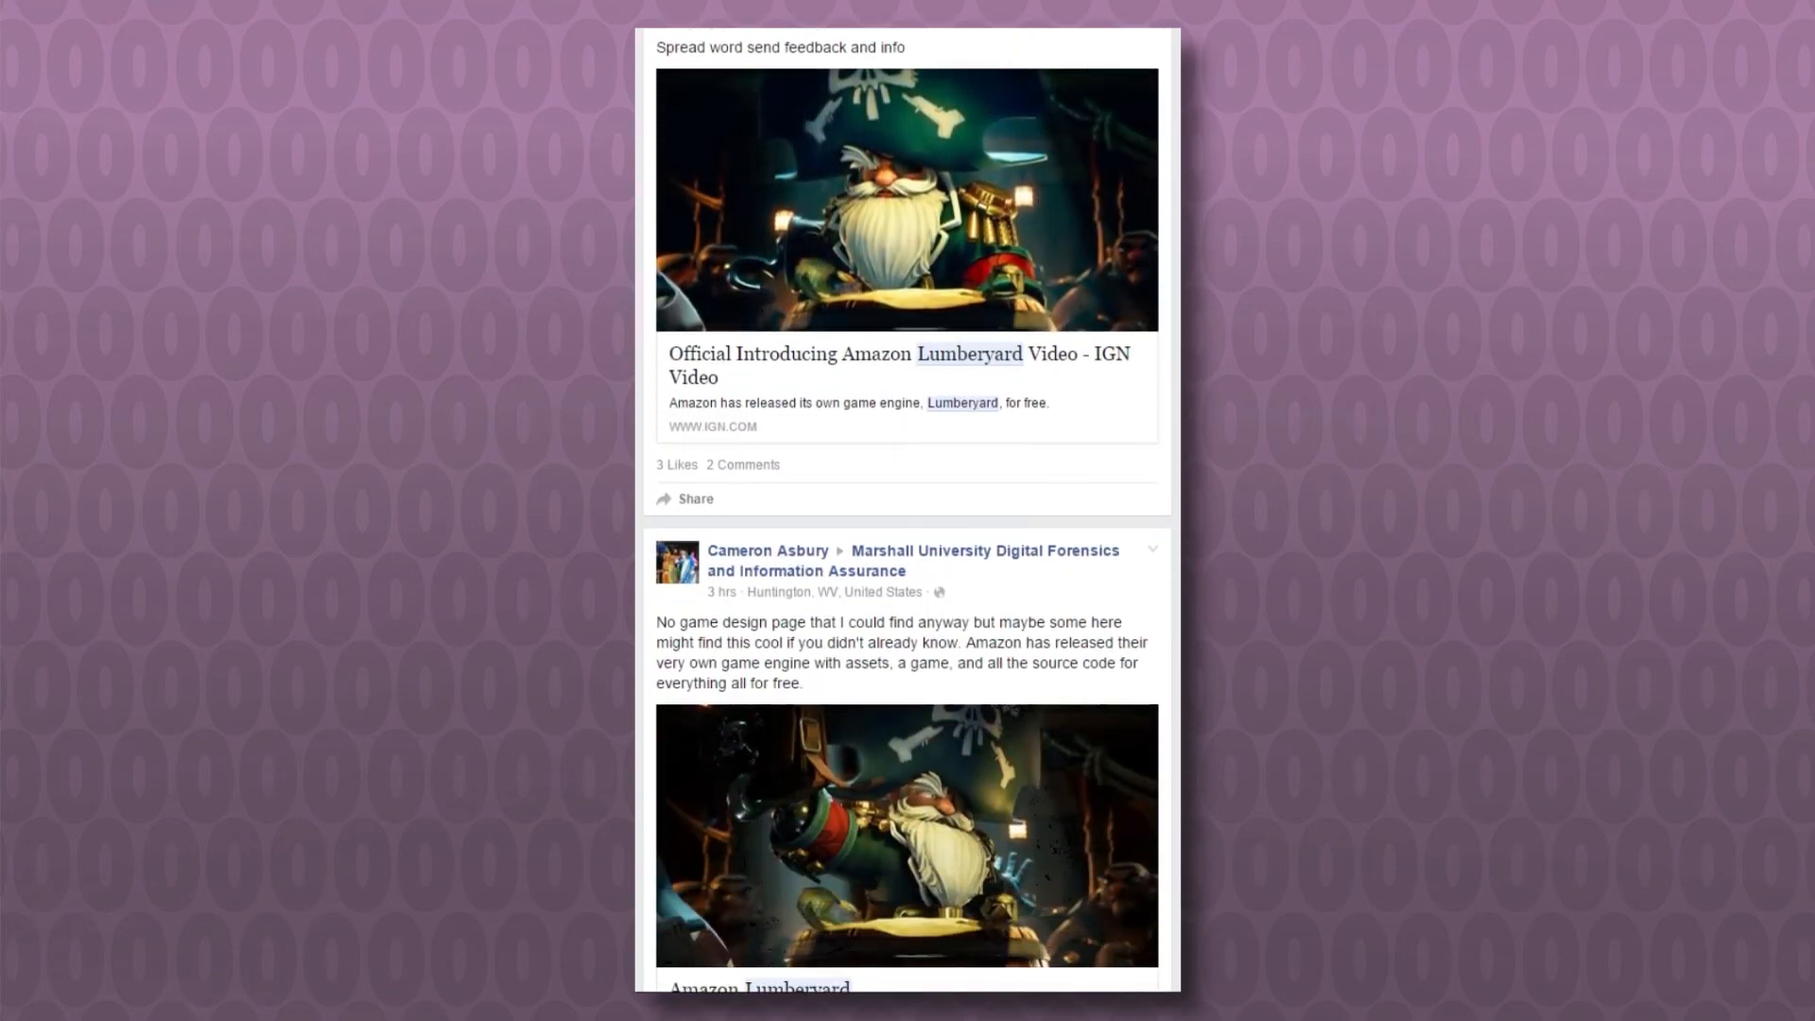
{"action": "scroll", "scroll_direction": "down", "scroll_amount": 3}
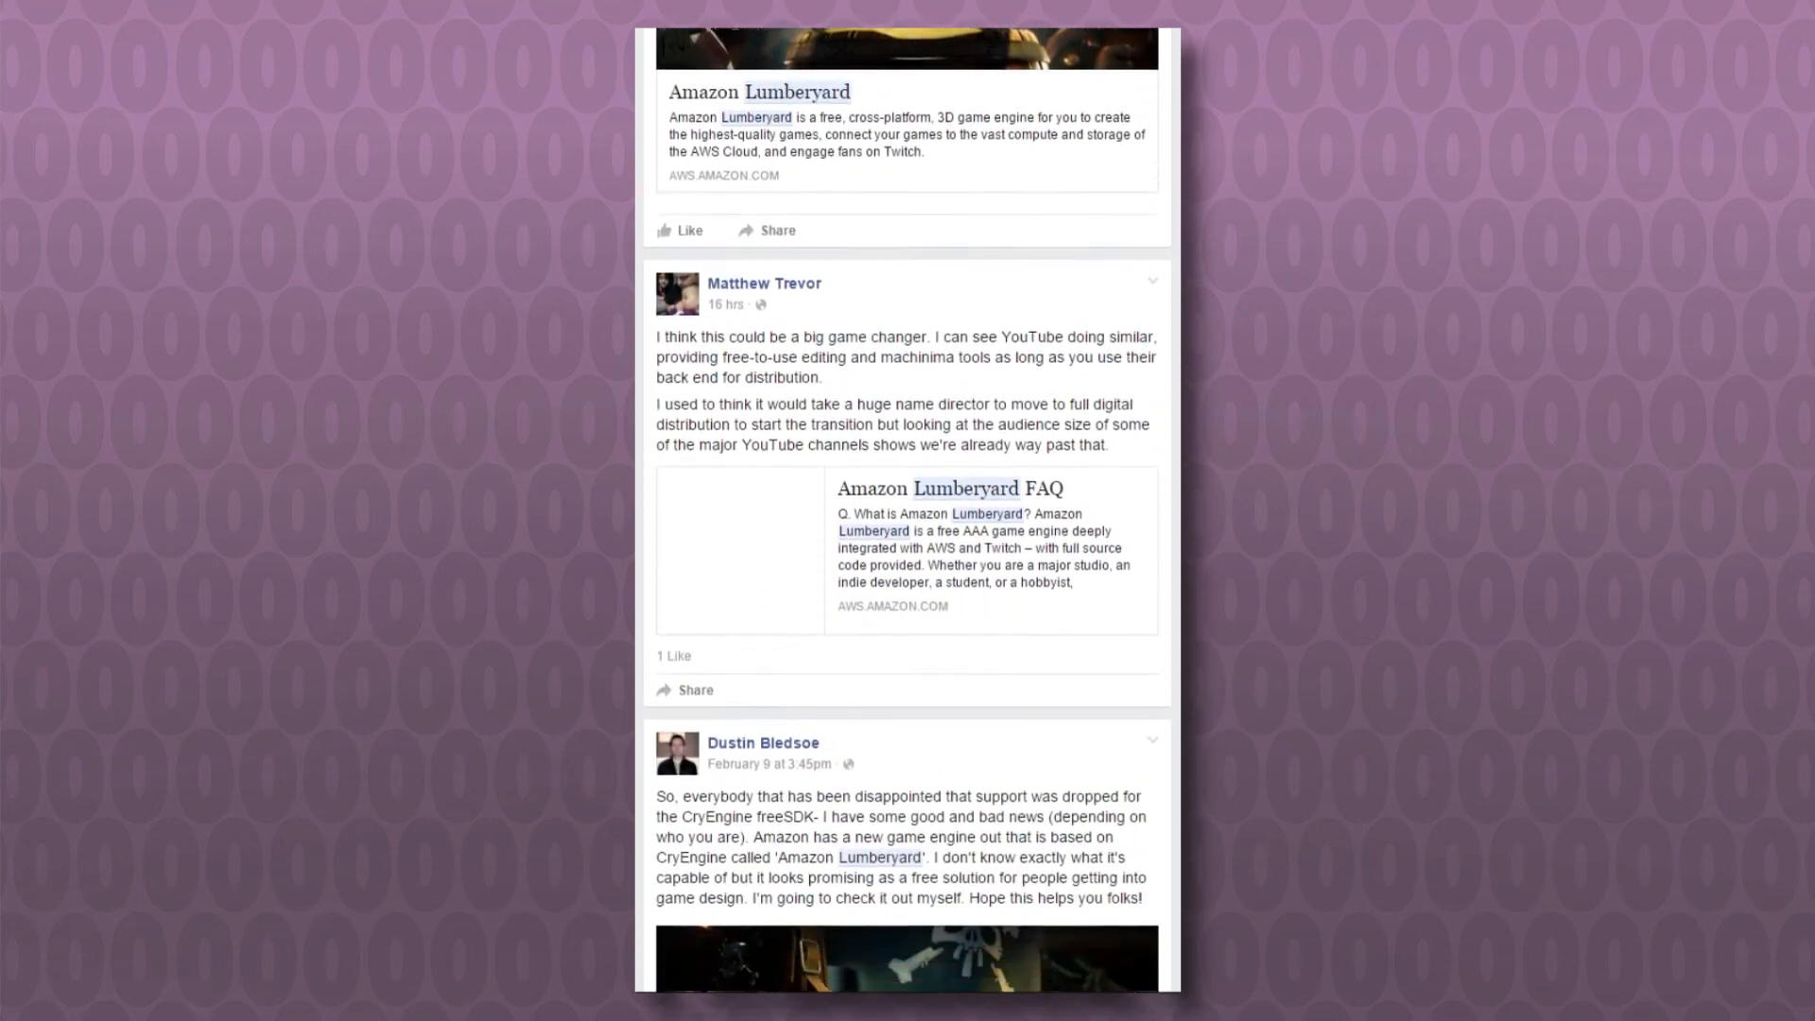
{"action": "scroll", "scroll_direction": "down", "scroll_amount": 3}
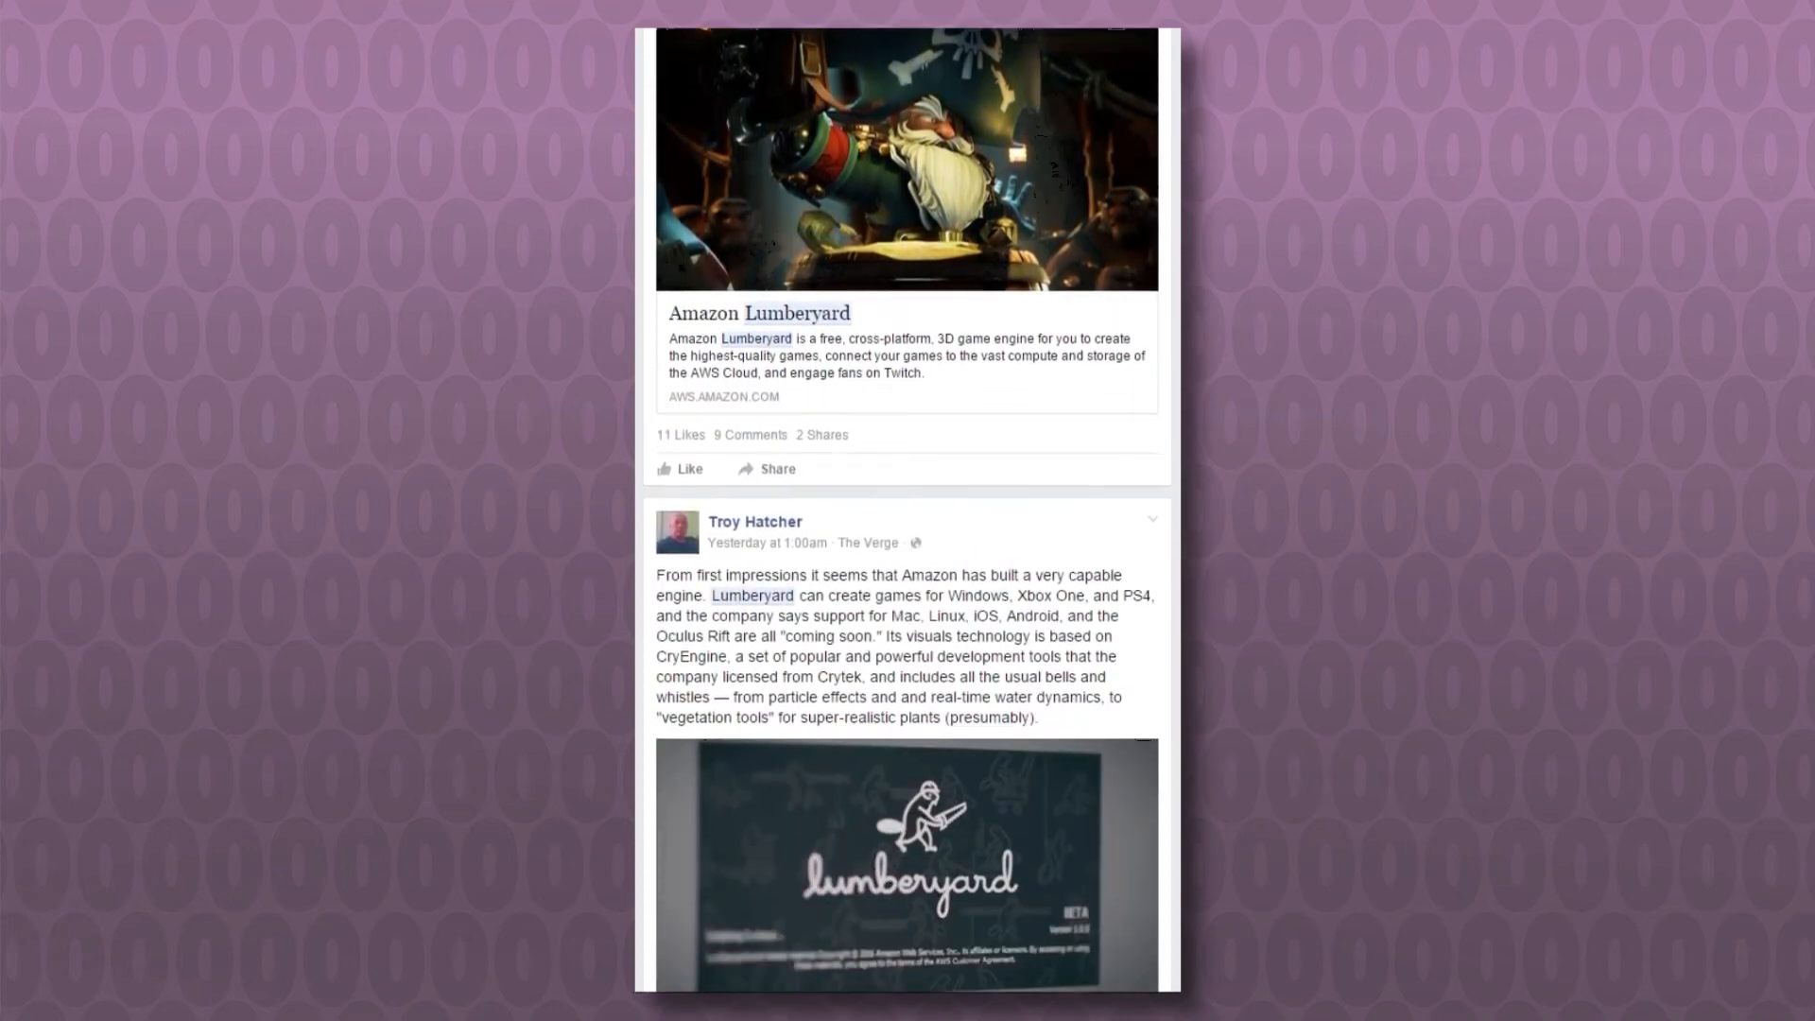
{"action": "scroll", "scroll_direction": "down", "scroll_amount": 3}
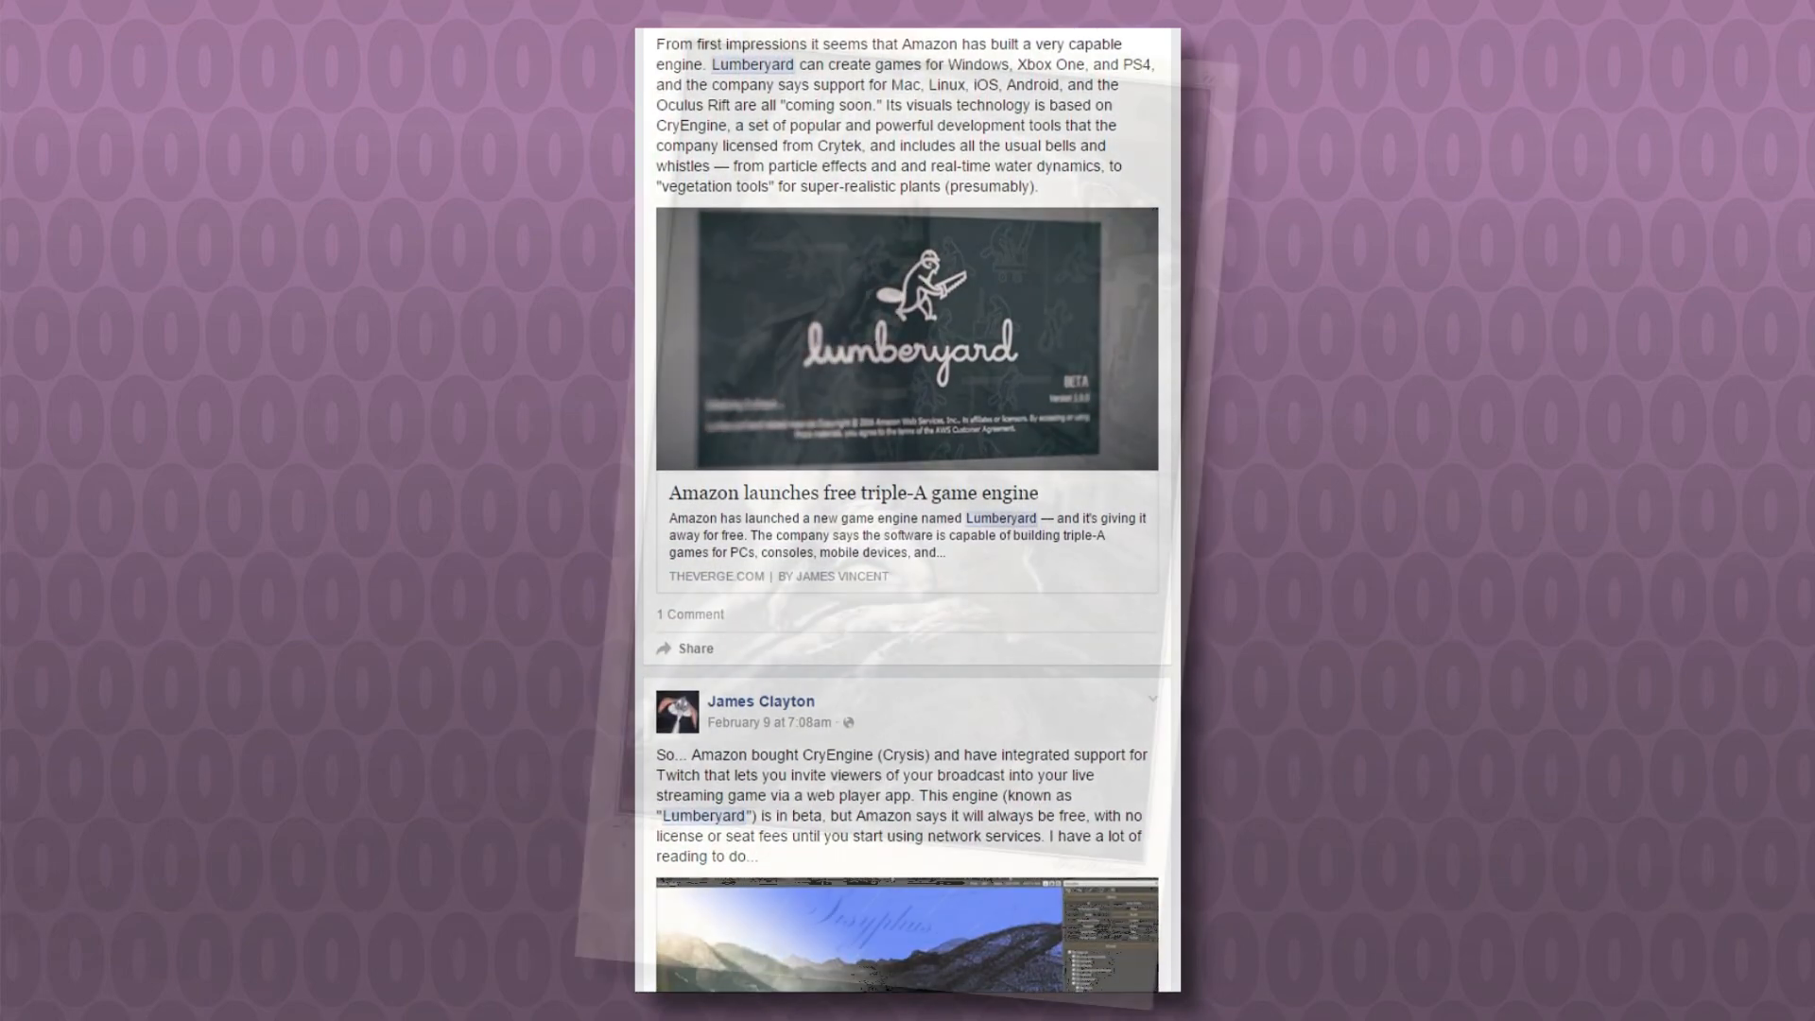